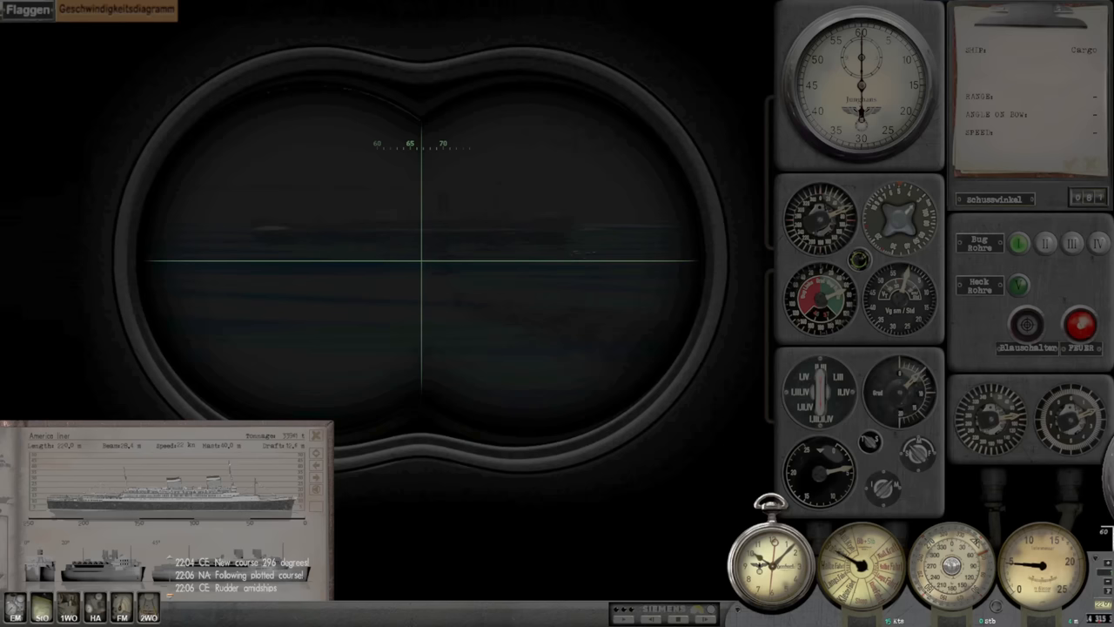
Step: Put the U-boat on course 340 degrees at ahead full from the navigation map
{"action": "left_click", "coordinate": [315, 478]}
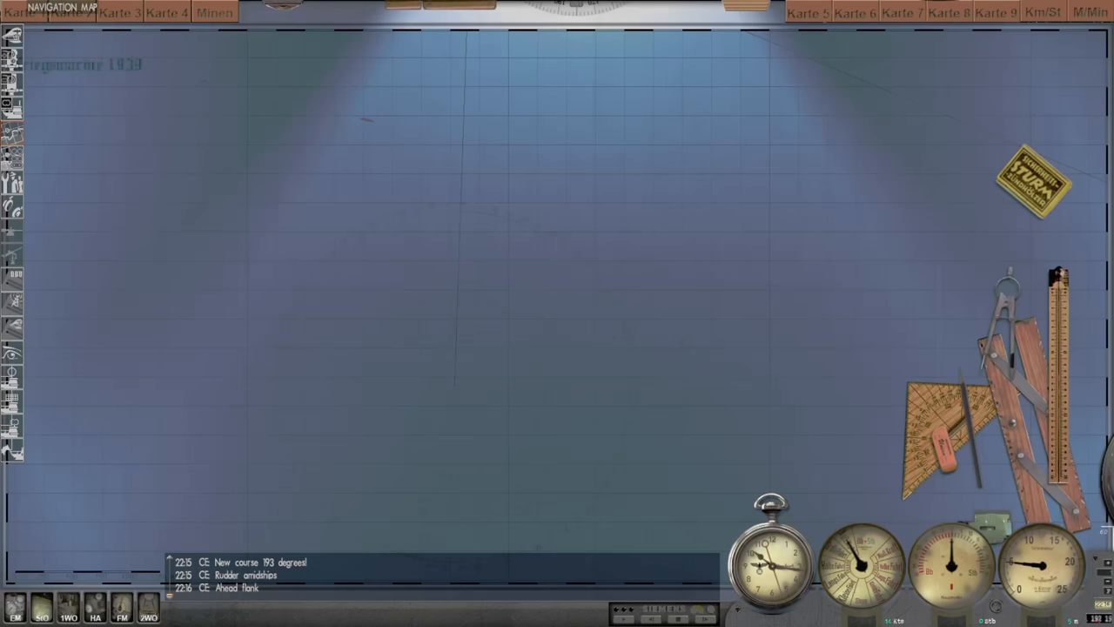
{"action": "left_click", "coordinate": [53, 7]}
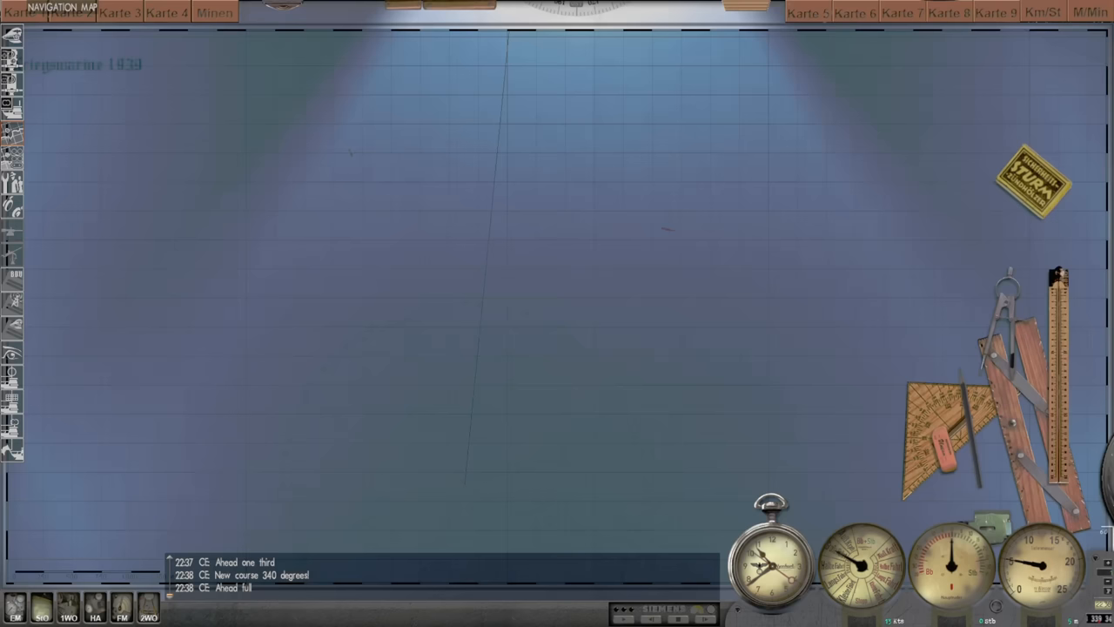
{"action": "left_click", "coordinate": [39, 9]}
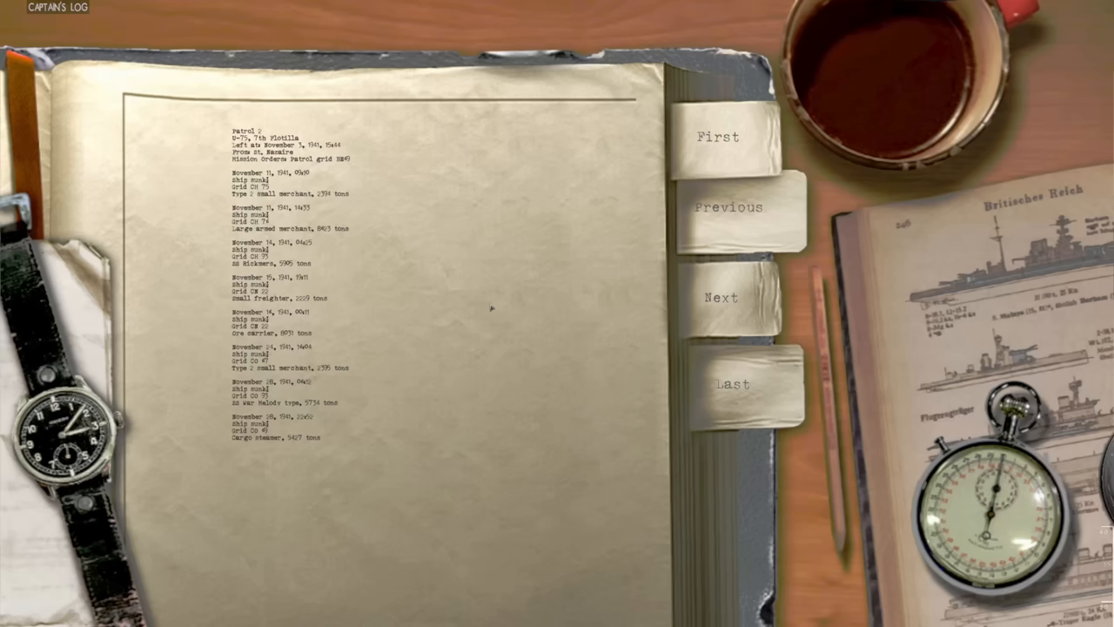
{"action": "mouse_move", "coordinate": [720, 297]}
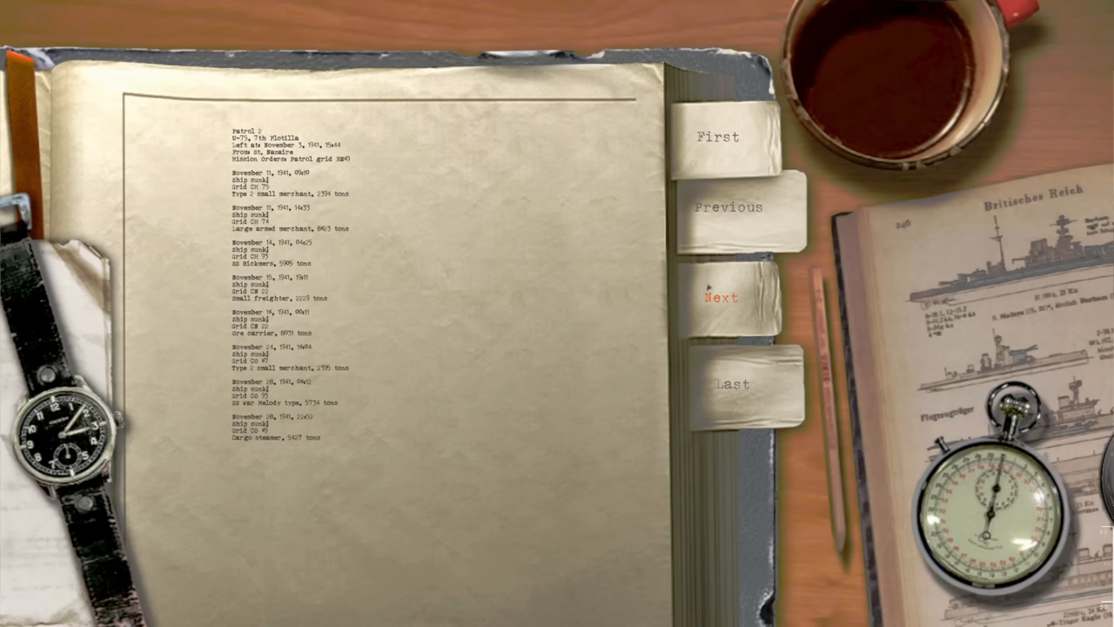